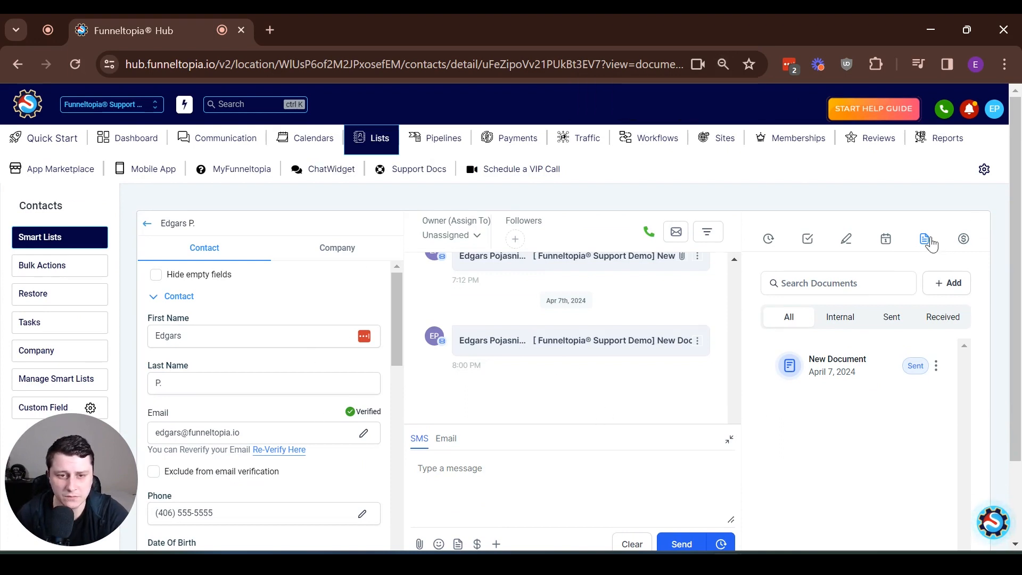
{"action": "mouse_move", "coordinate": [869, 324]}
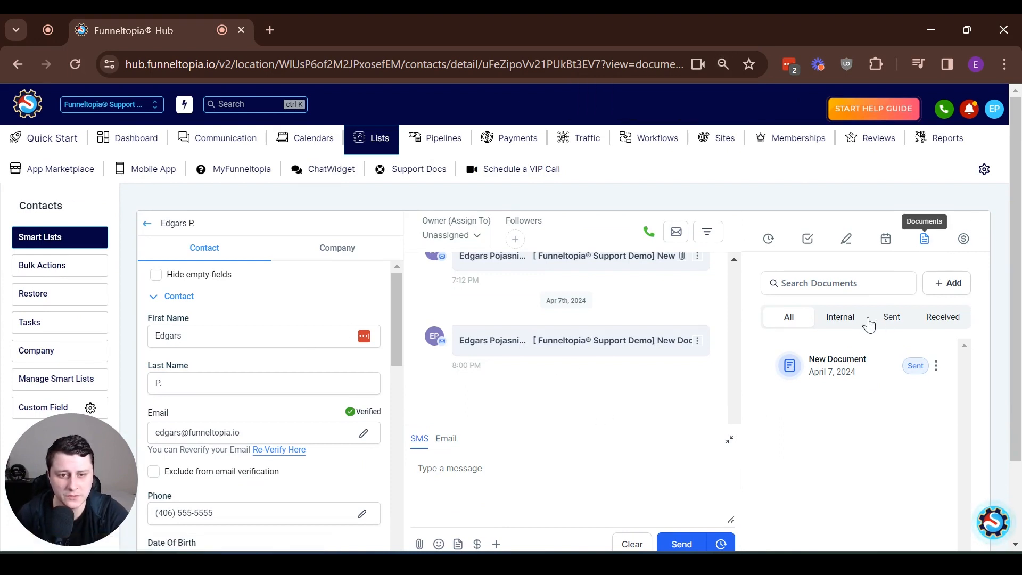
{"action": "mouse_move", "coordinate": [881, 386]}
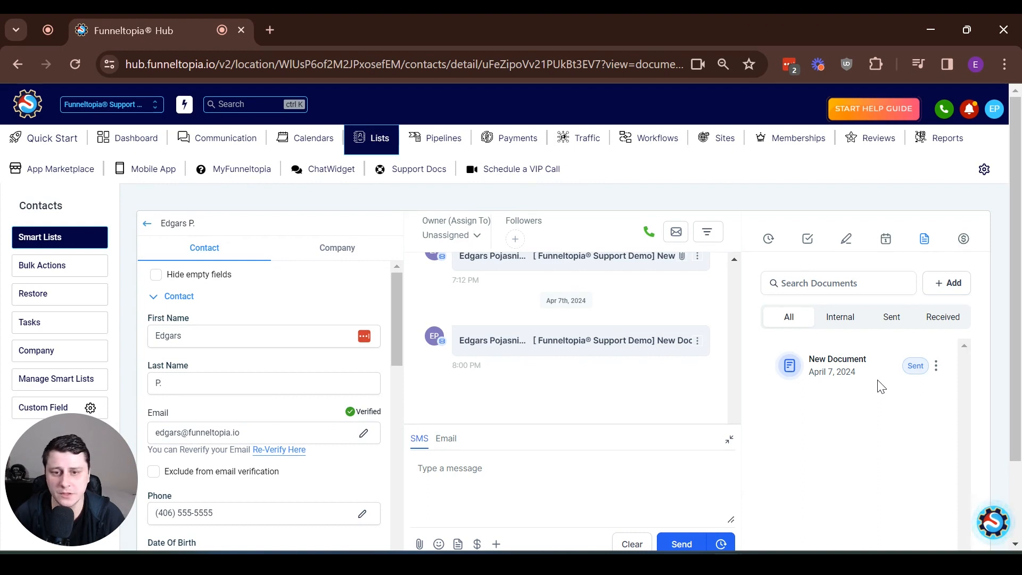
Filter the contact's documents to Sent, showing the Documents and Contracts folder, and open the support menu.
{"action": "left_click", "coordinate": [936, 366]}
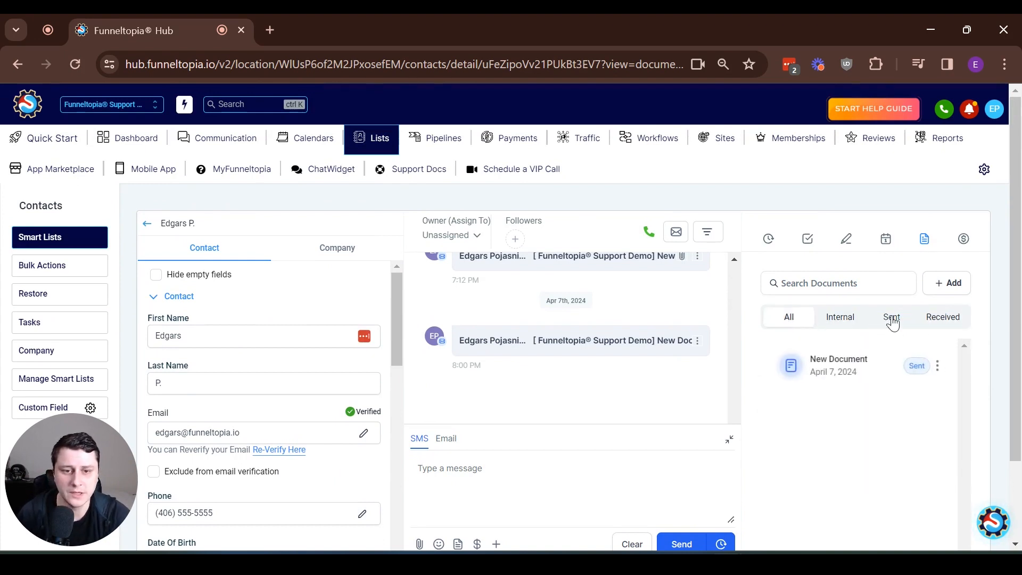
{"action": "left_click", "coordinate": [892, 317]}
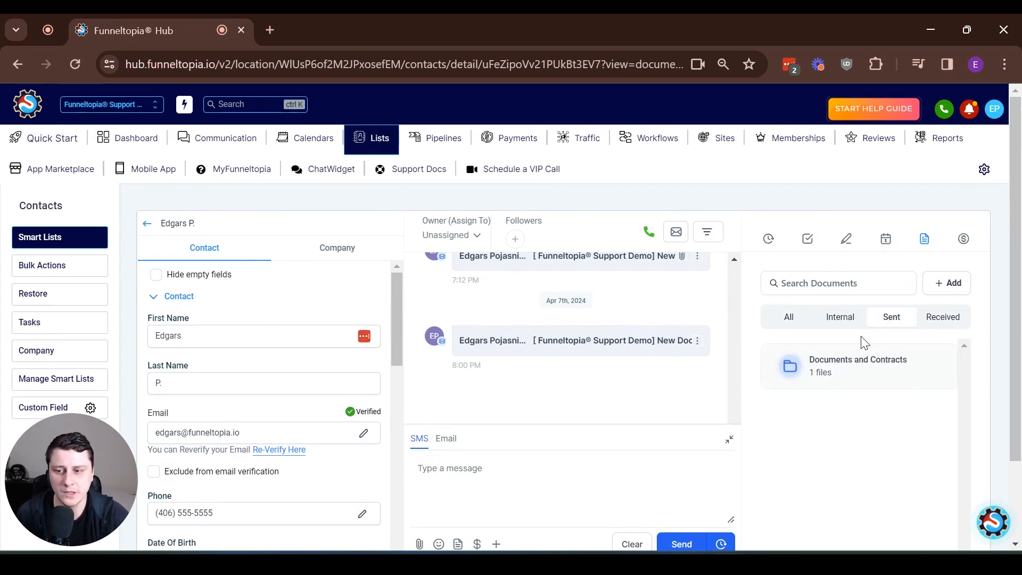
{"action": "mouse_move", "coordinate": [887, 525]}
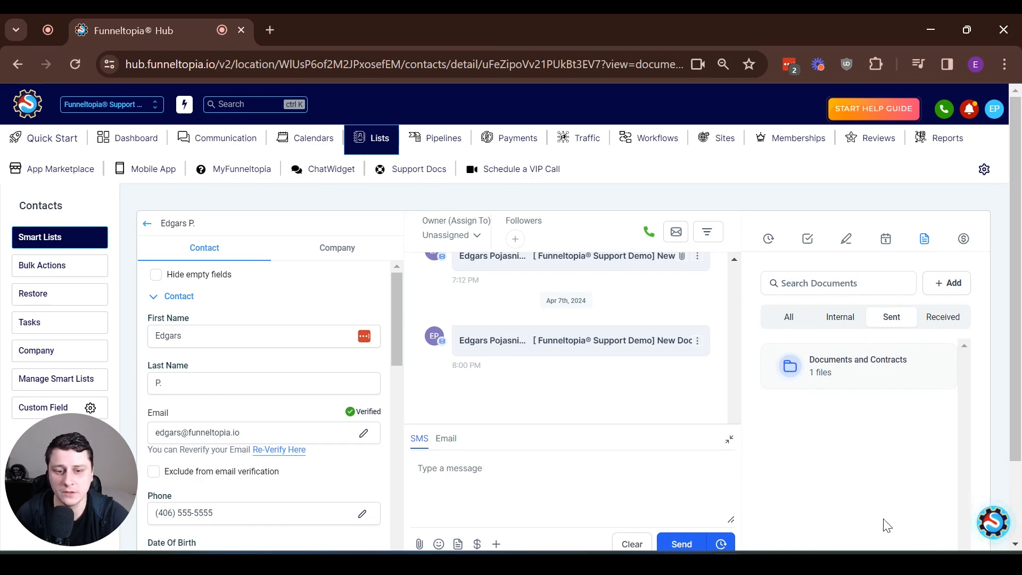
{"action": "left_click", "coordinate": [991, 522]}
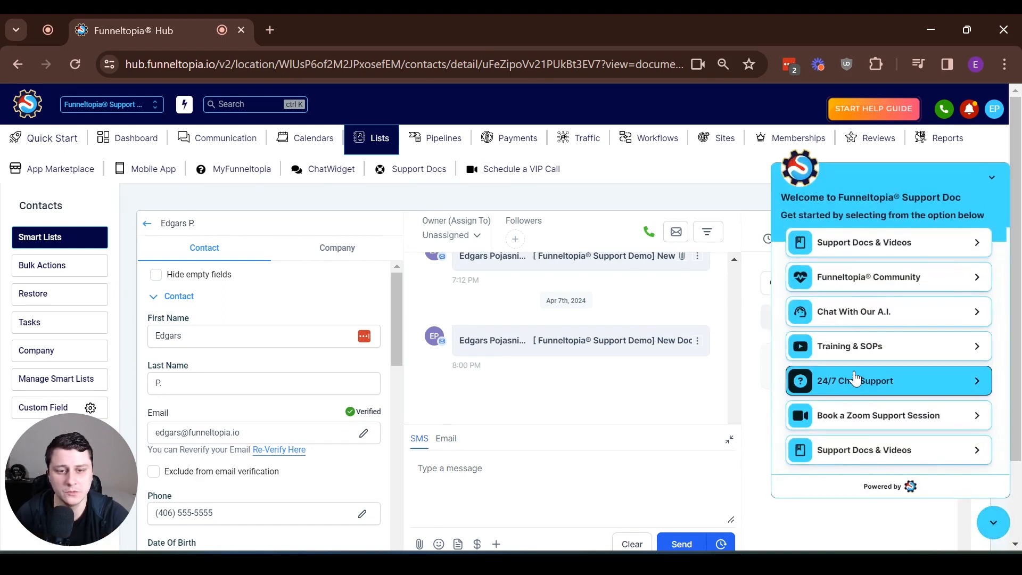